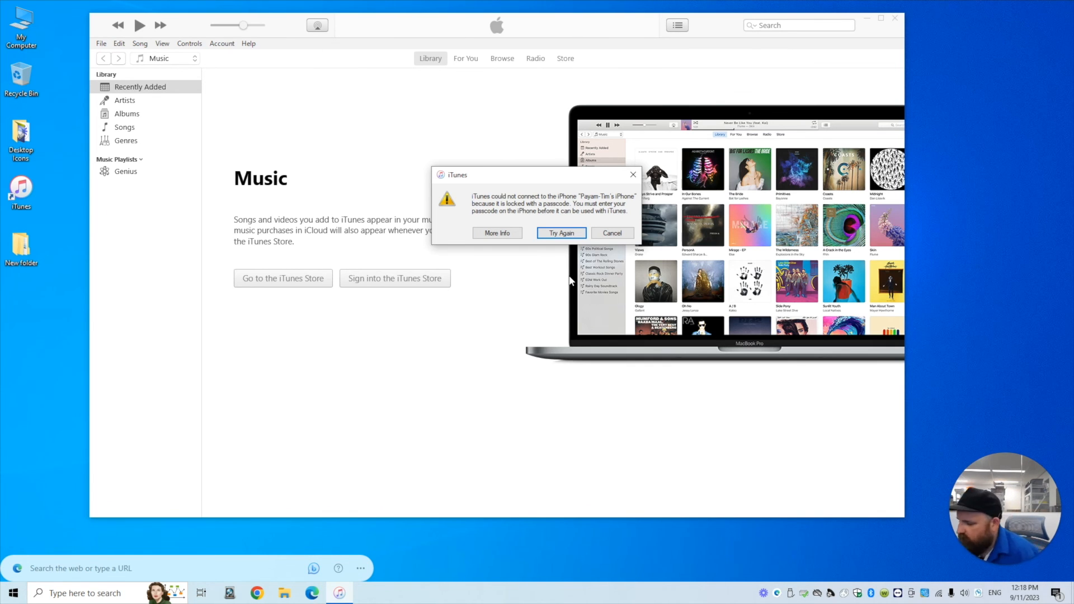
mouse_move(547, 268)
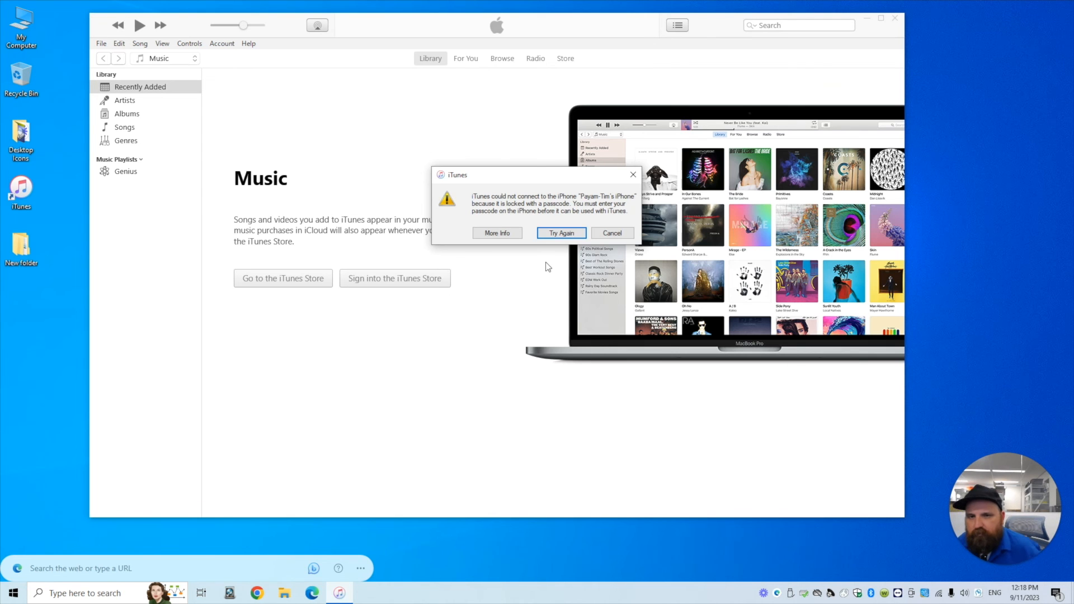